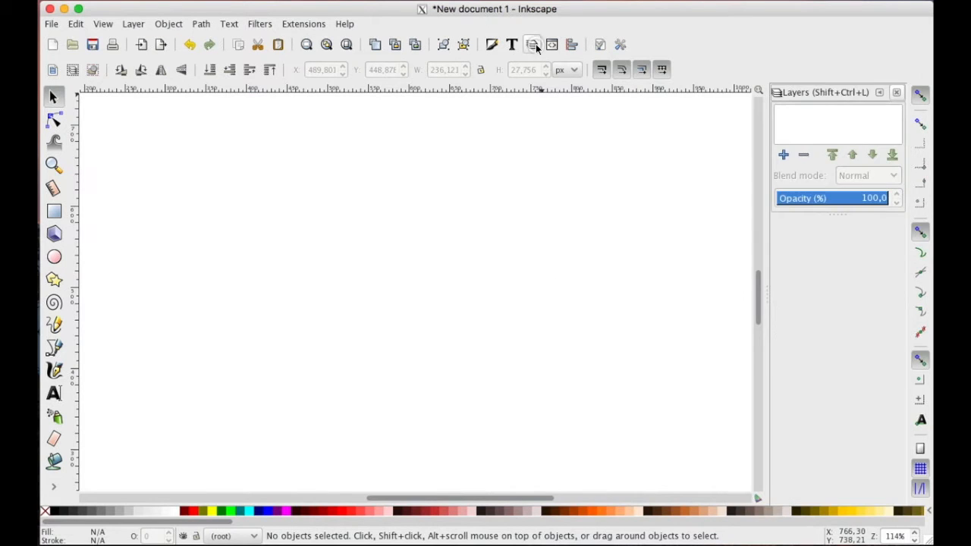
Step: Add a new layer named 'base' from the Layers panel
click(783, 155)
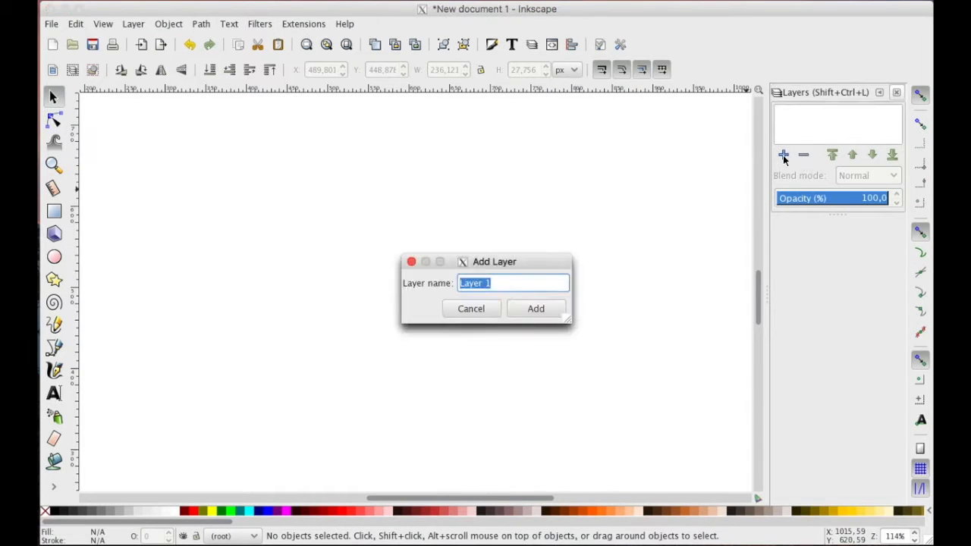
text(base)
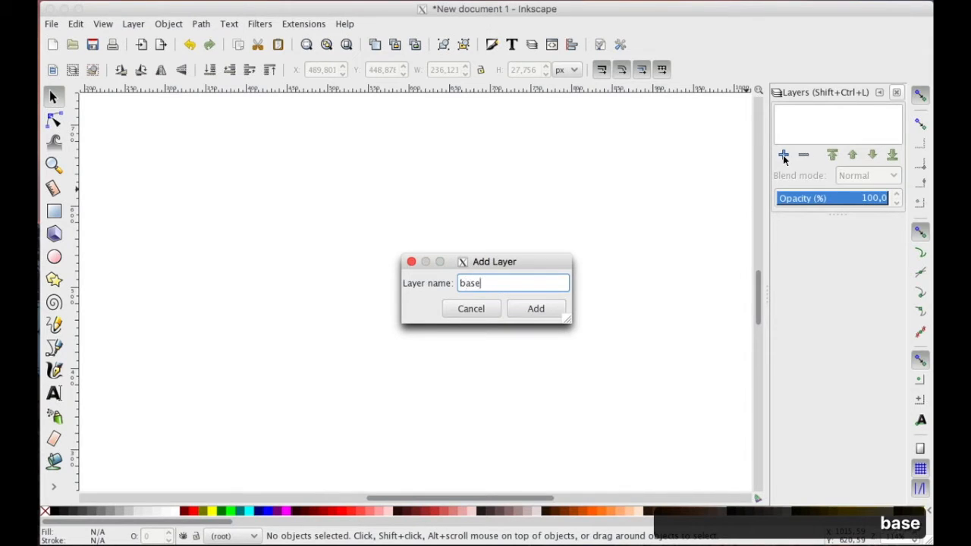
click(536, 308)
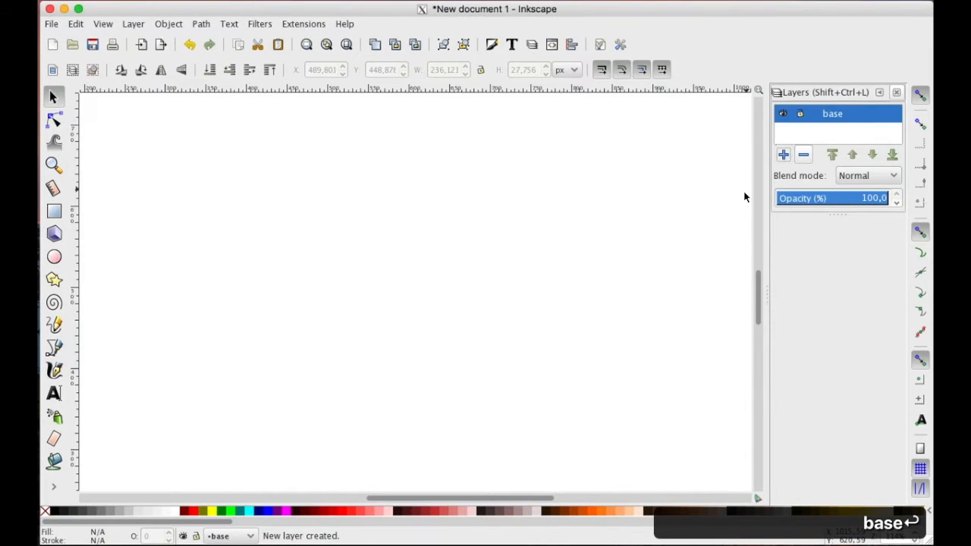
Step: Import and embed flrn.jpg into the base layer, then set layer opacity to 33.8
click(50, 23)
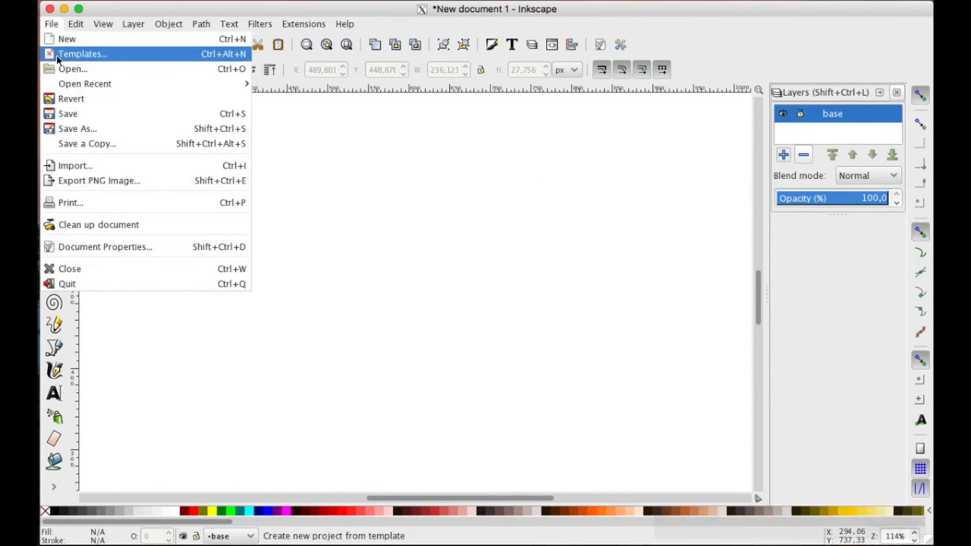
click(75, 166)
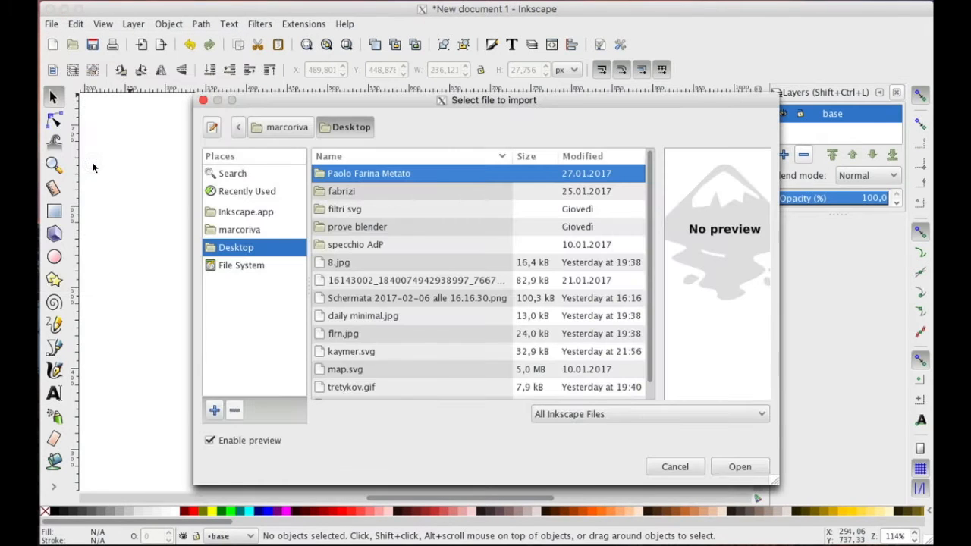
click(343, 334)
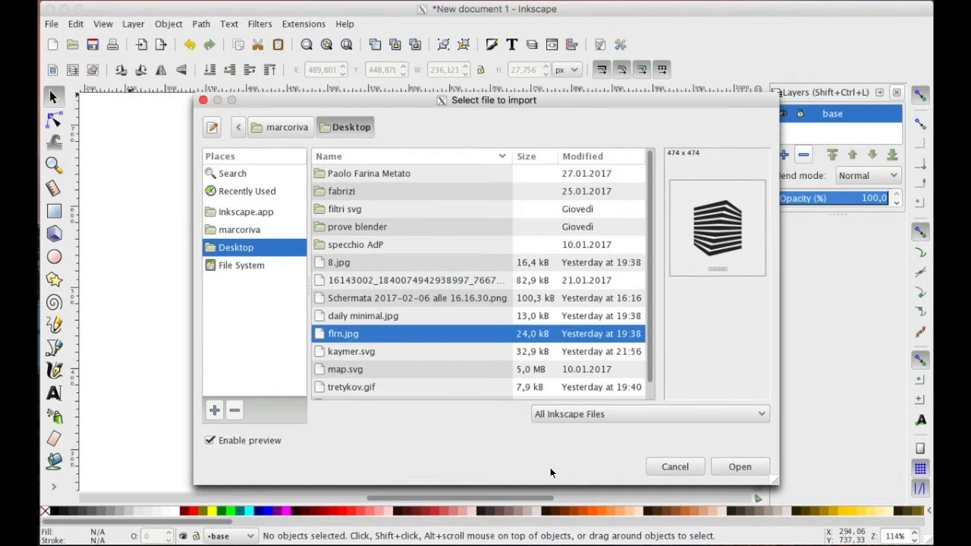
click(739, 467)
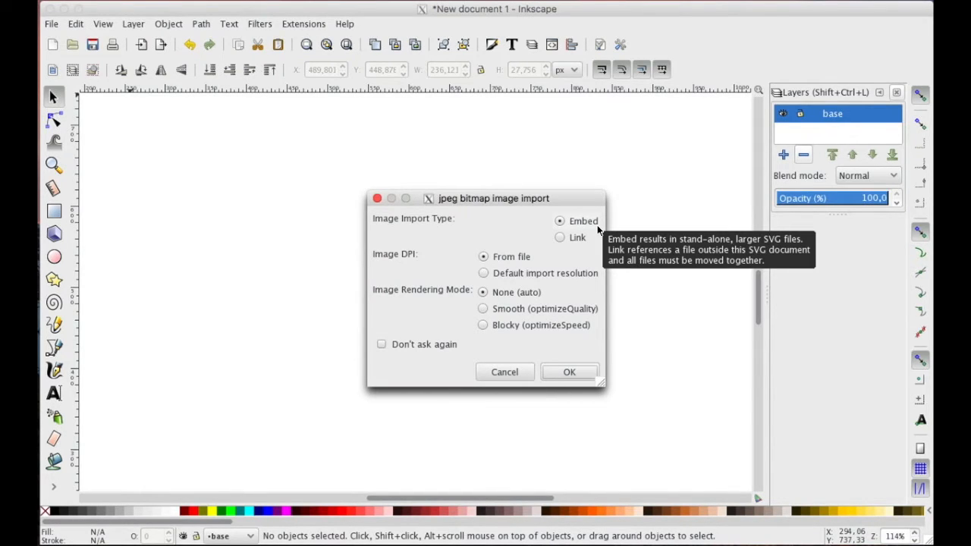
mouse_move(570, 372)
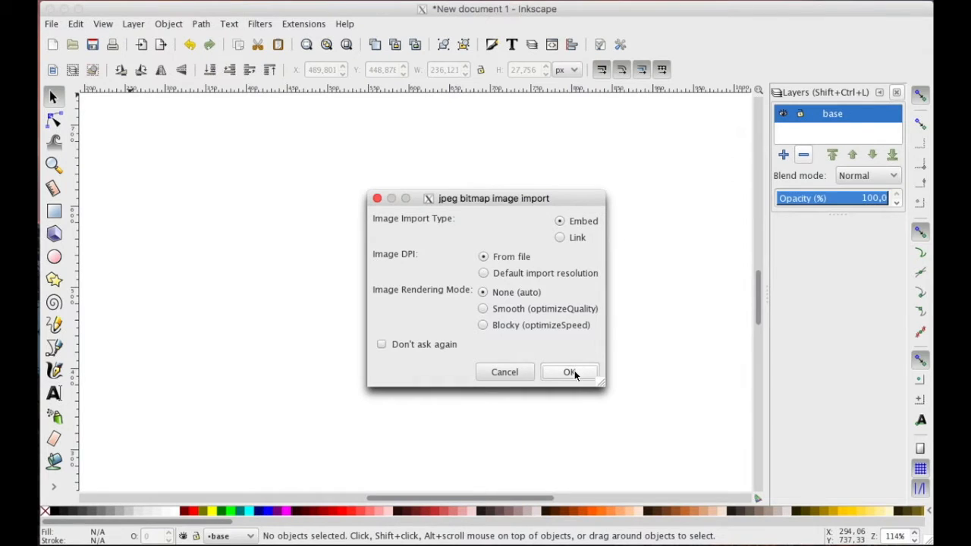
click(570, 372)
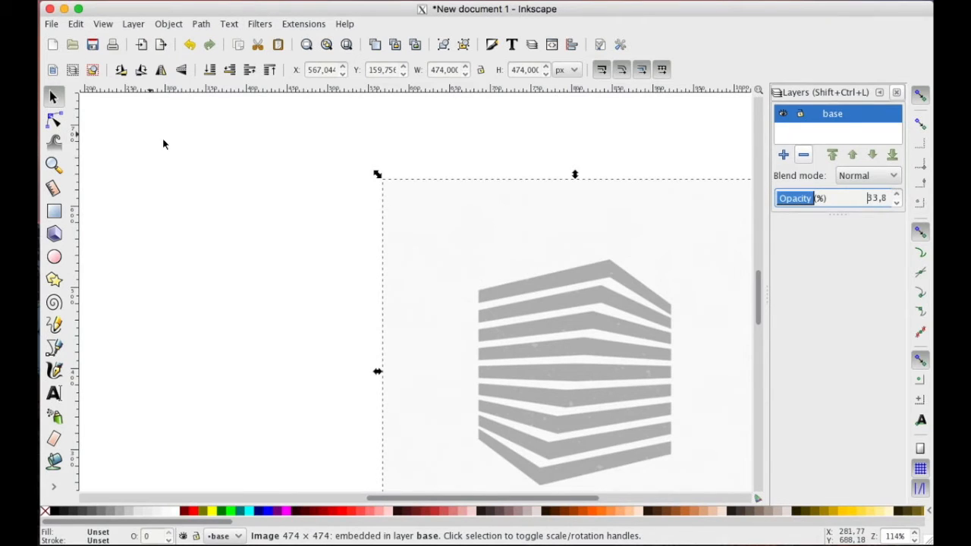
click(547, 353)
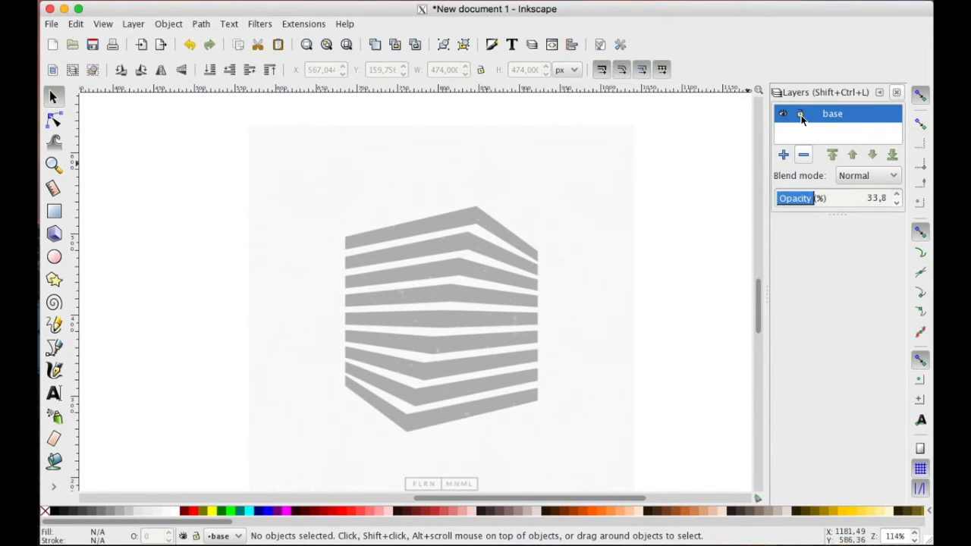
Step: Lock the base layer and add a 'logo' layer above it
click(783, 155)
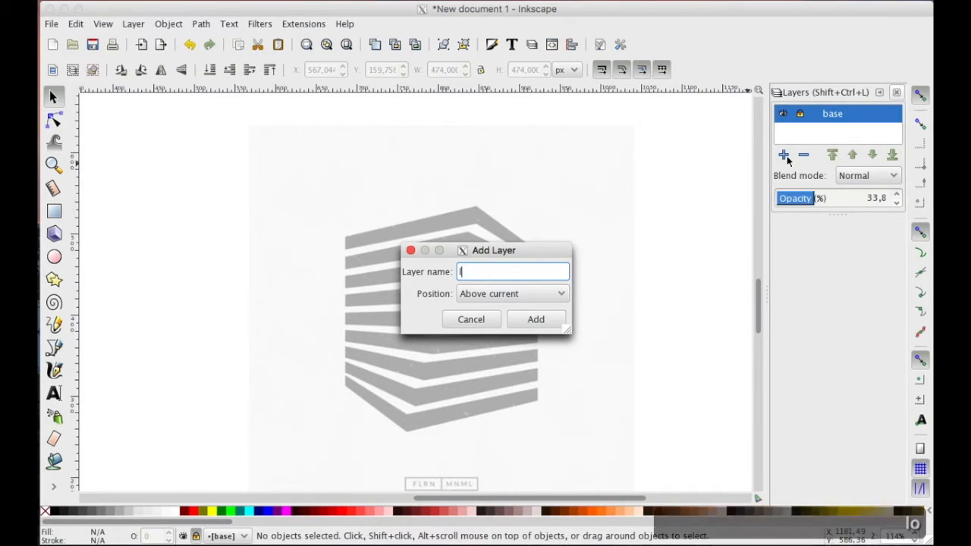
click(535, 318)
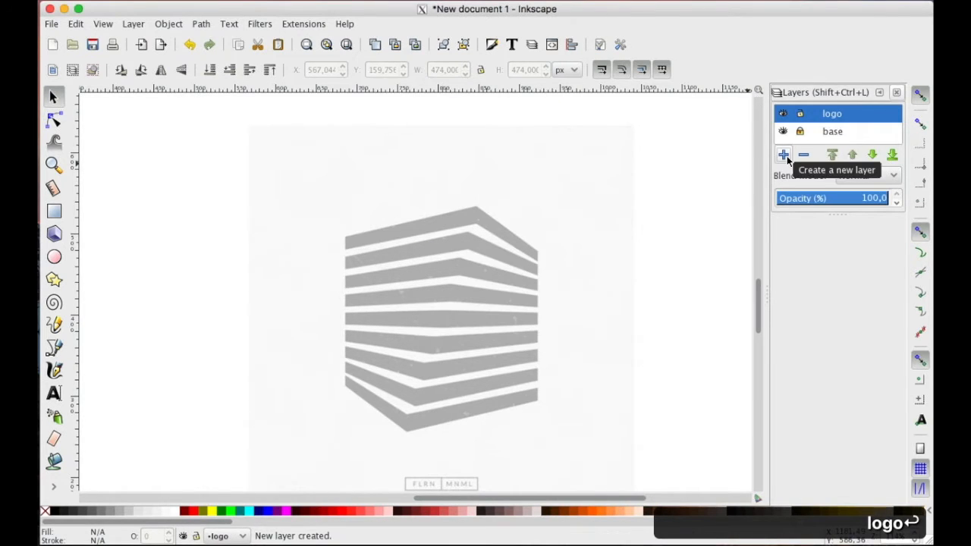
mouse_move(657, 182)
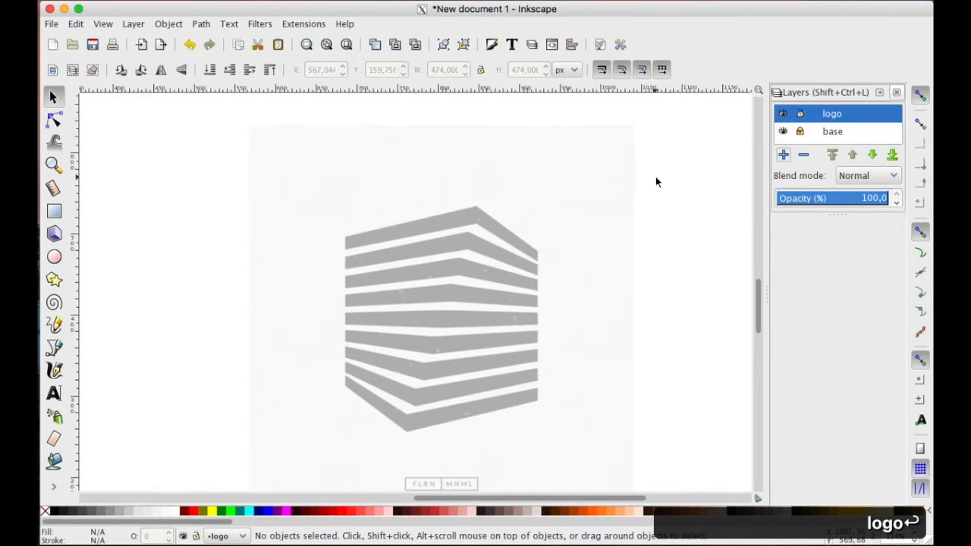
click(54, 211)
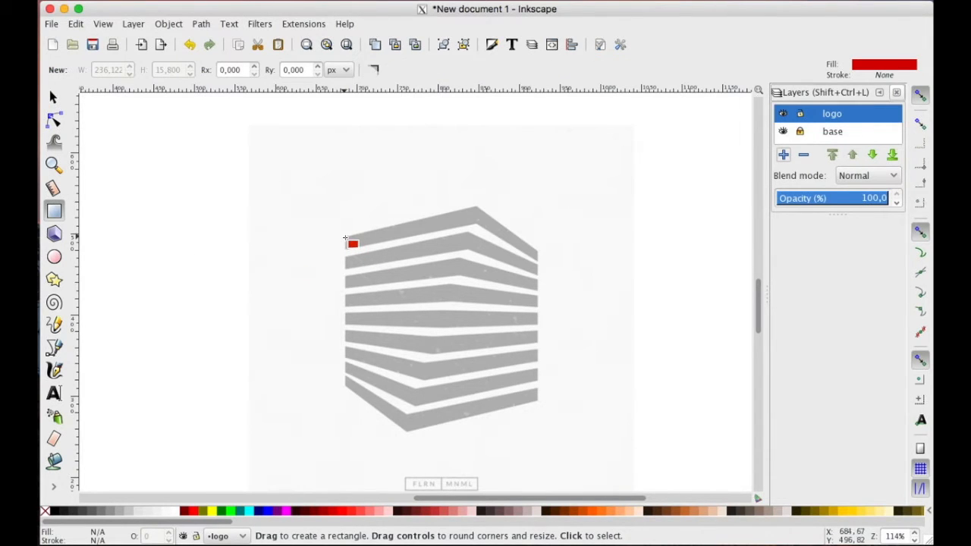
Step: Draw a red bar over the top stripe, convert it to a path, and insert midpoint nodes
drag(350, 242, 531, 250)
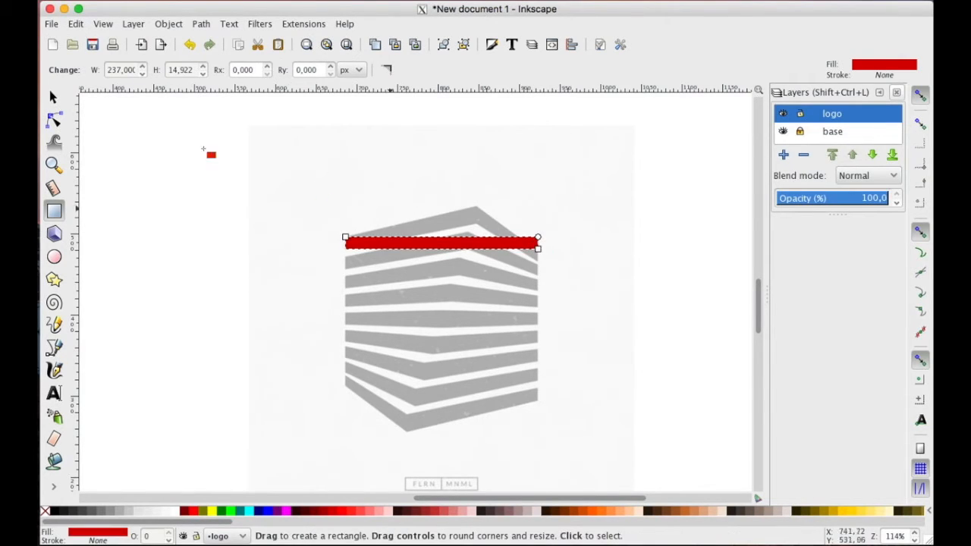
click(53, 97)
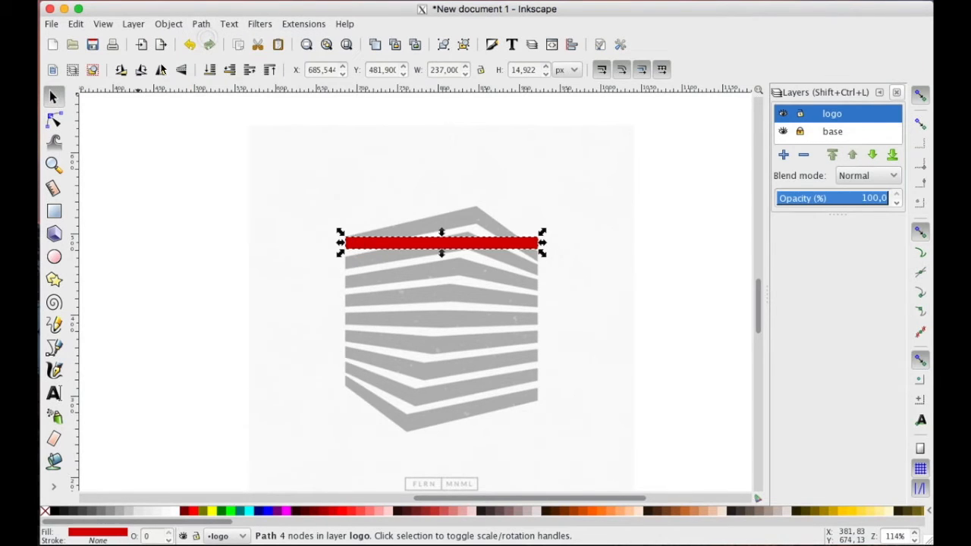
click(54, 120)
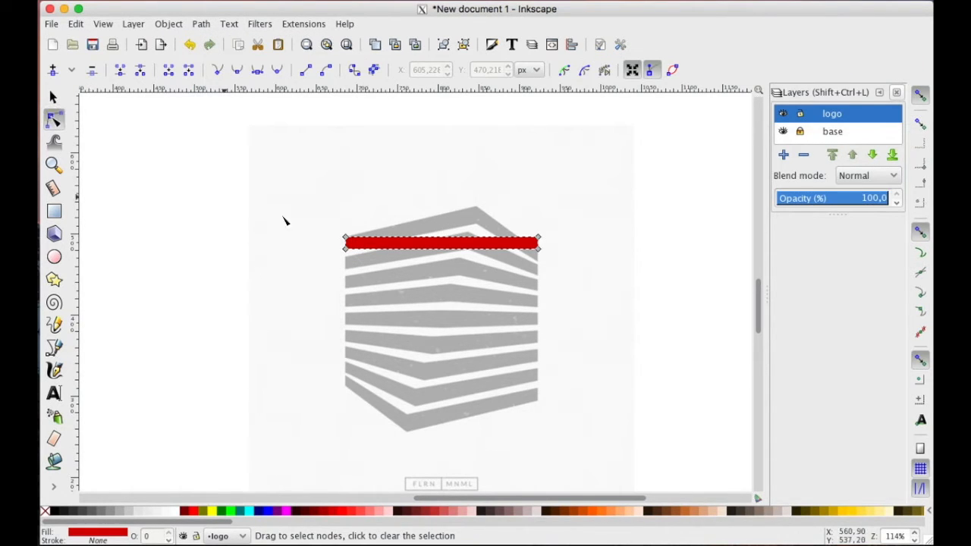
drag(317, 203, 437, 249)
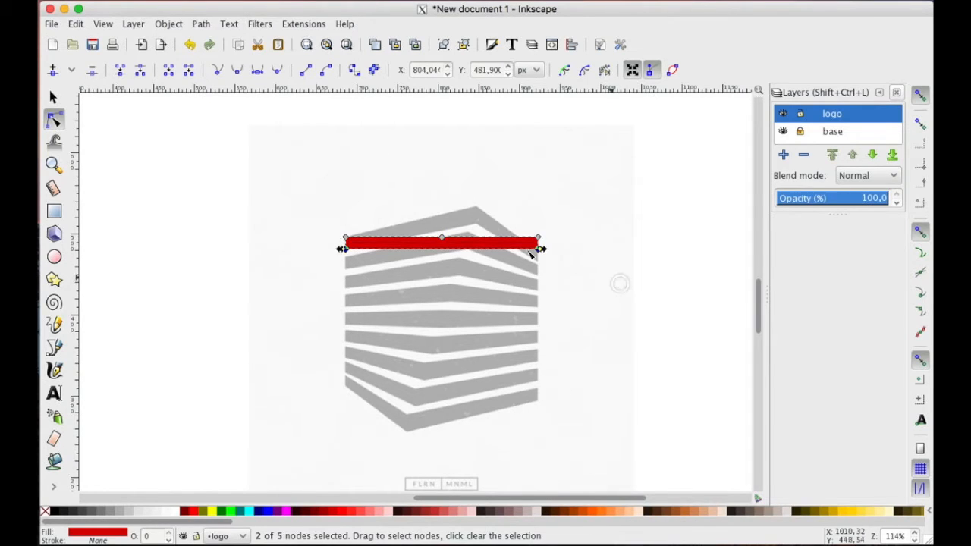
click(53, 69)
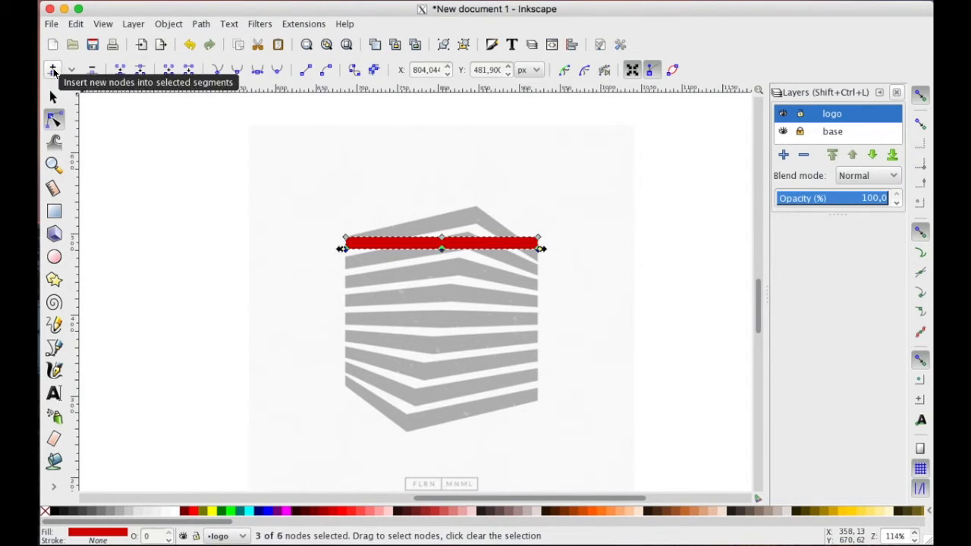
click(53, 96)
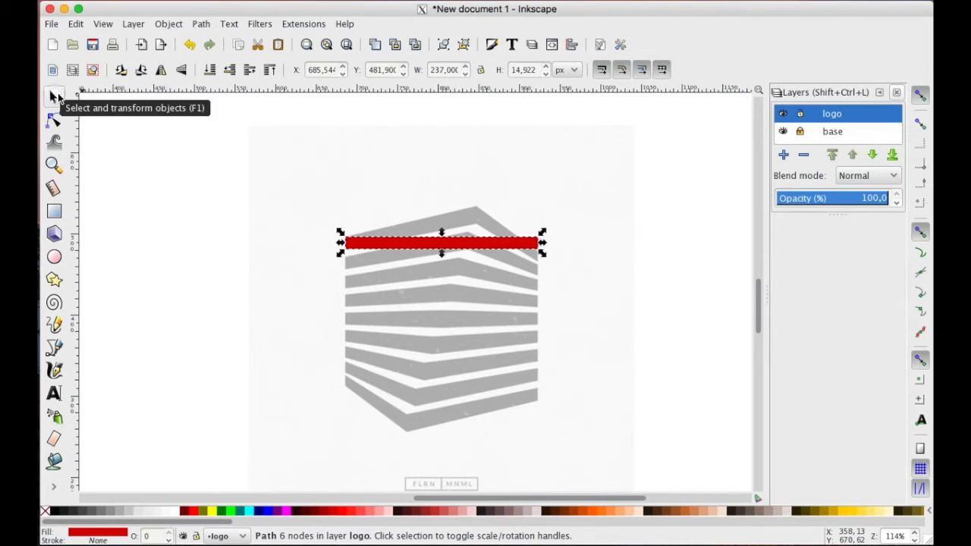
Step: Make nine tiled clones of the bar with a 50% vertical shift, then select all nine
click(75, 23)
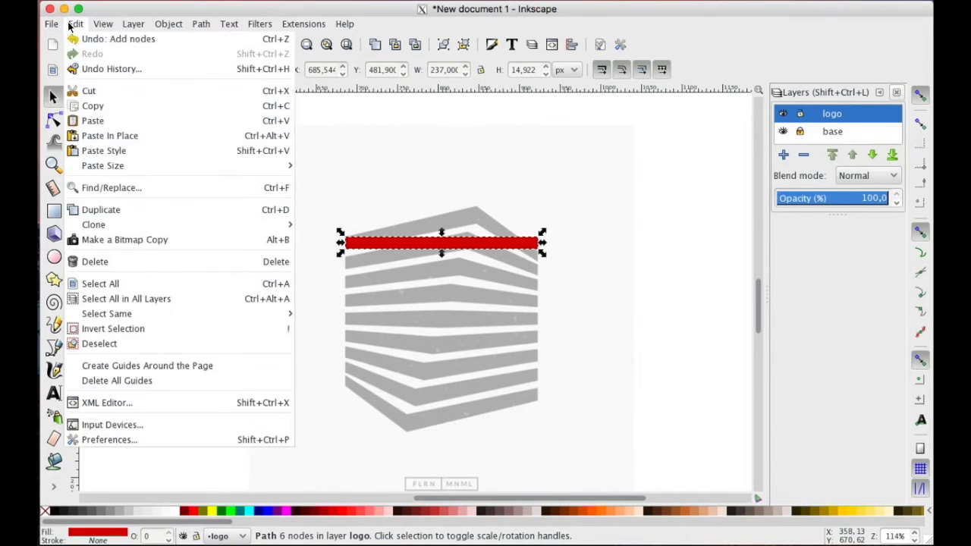
mouse_move(93, 224)
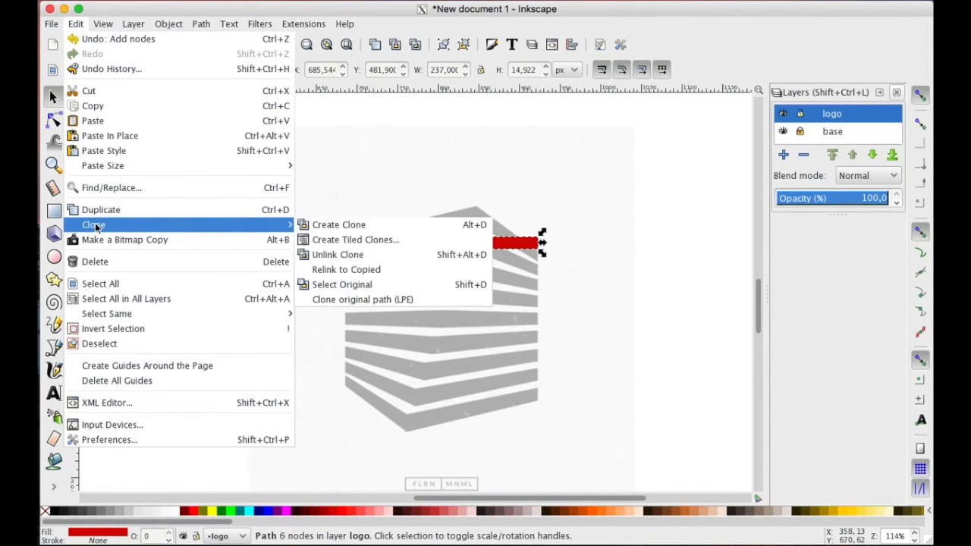
mouse_move(354, 239)
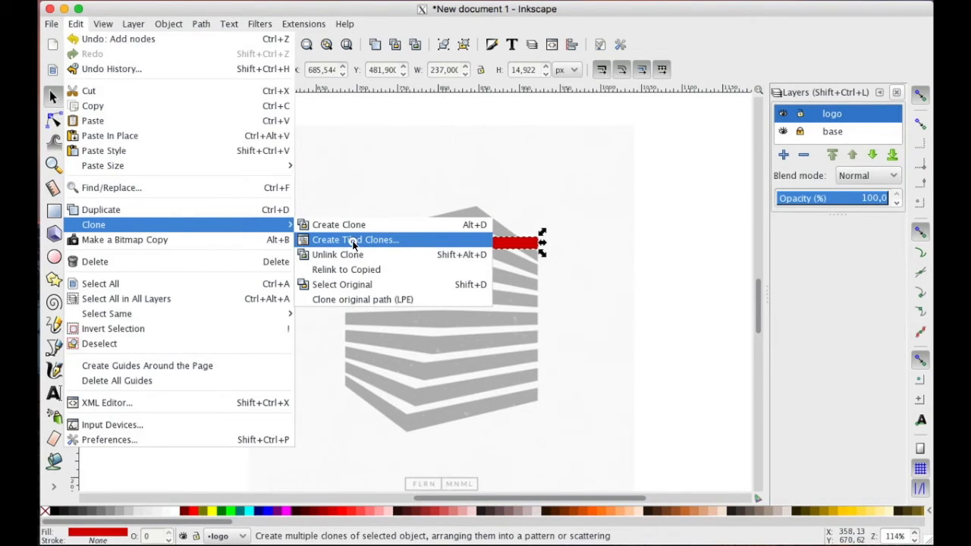
click(355, 240)
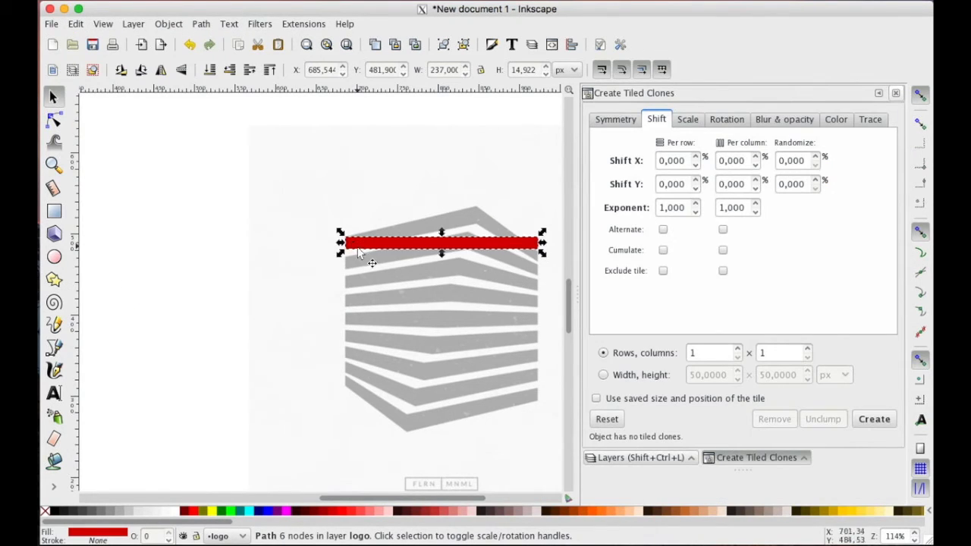
mouse_move(362, 383)
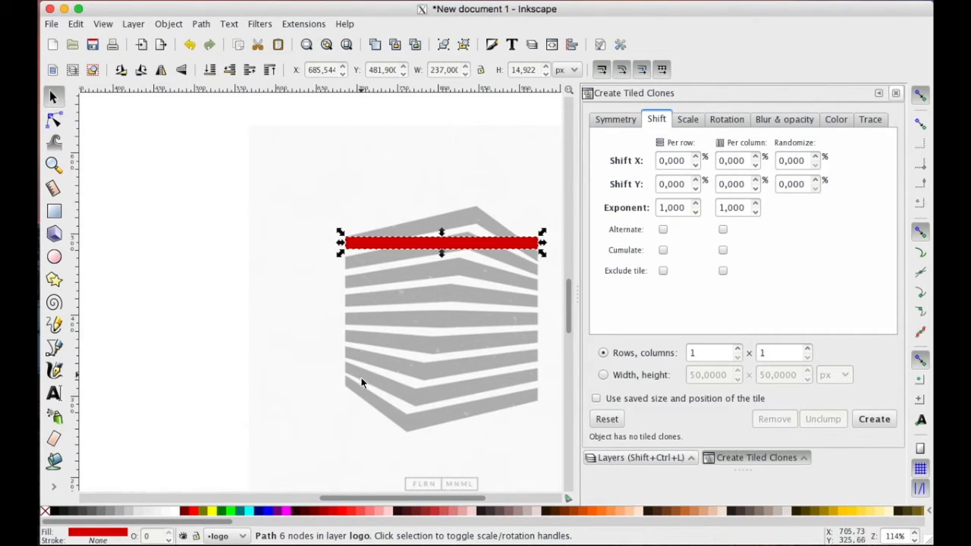
mouse_move(681, 366)
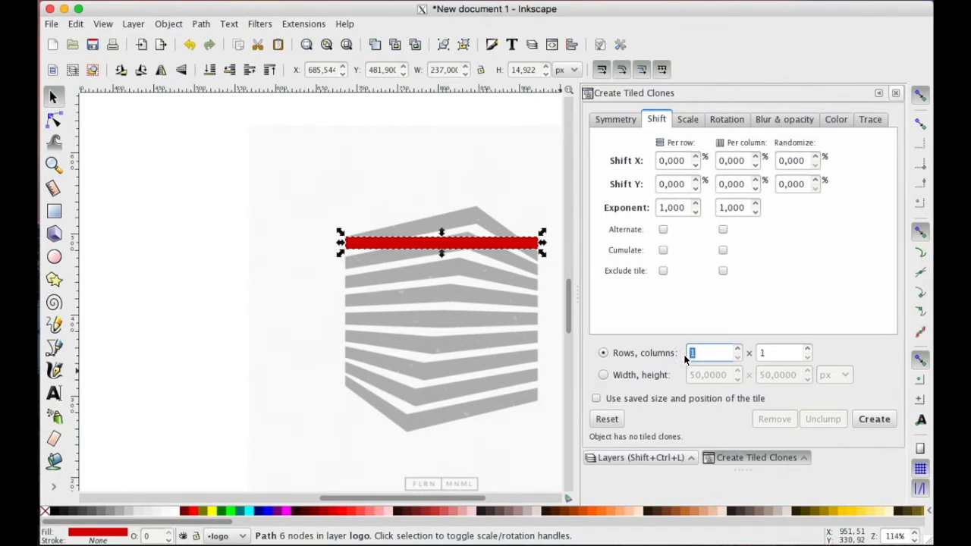
text(9)
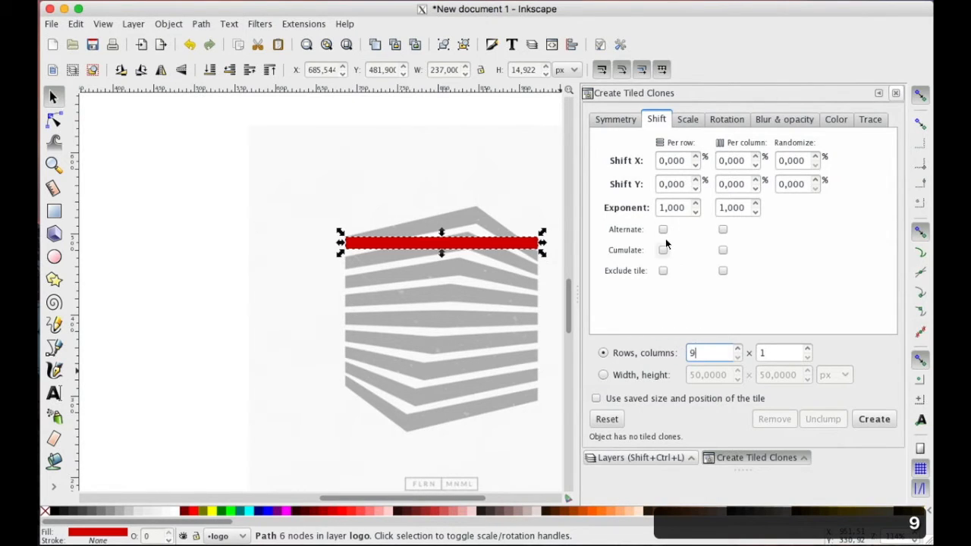
click(675, 184)
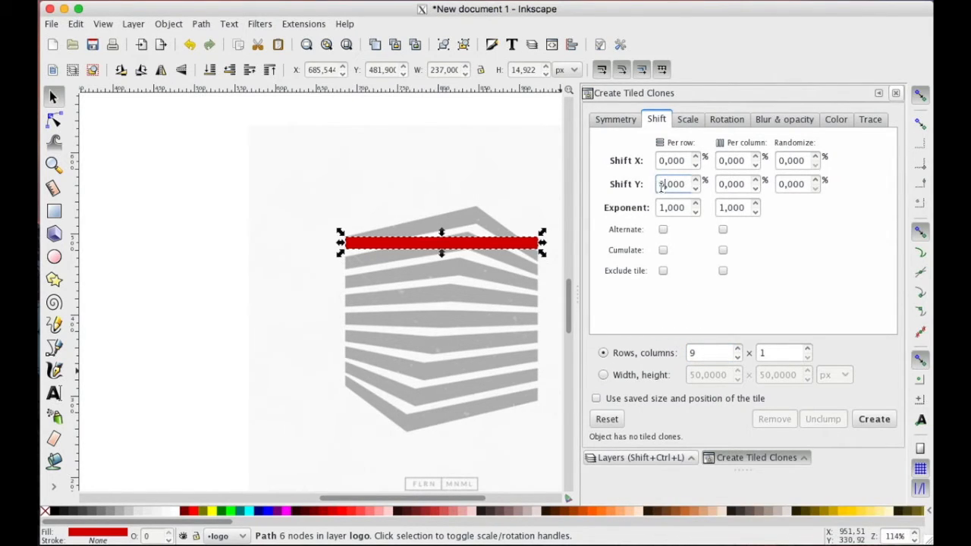
text(5)
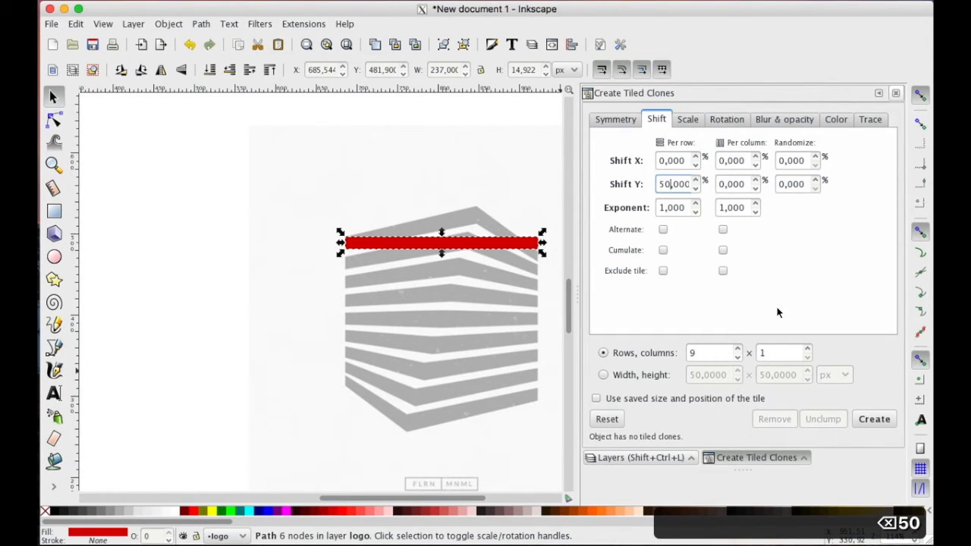
click(874, 419)
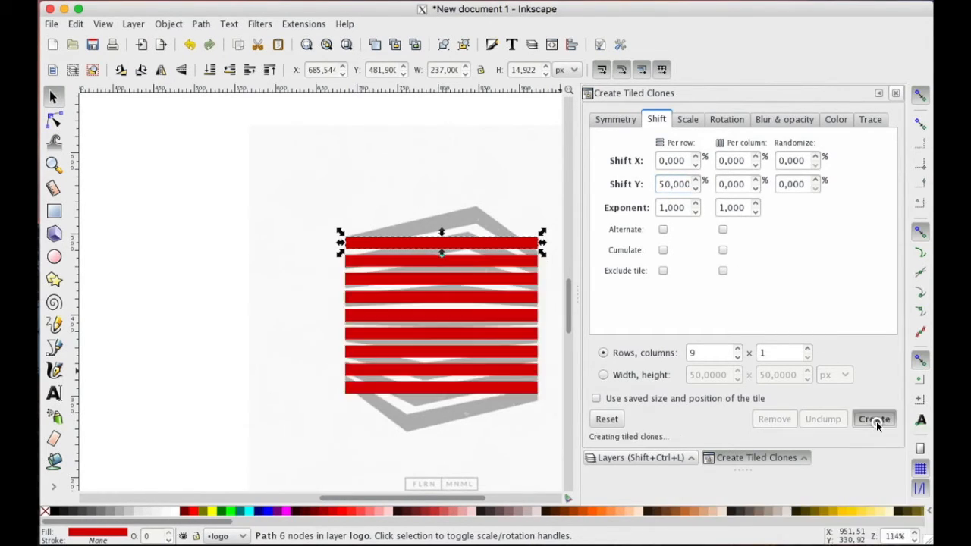
click(873, 419)
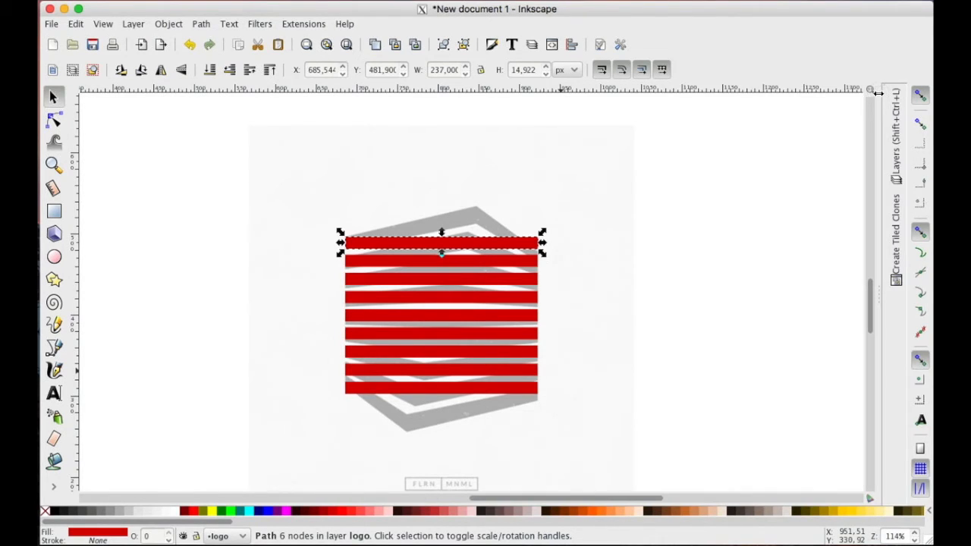
mouse_move(364, 250)
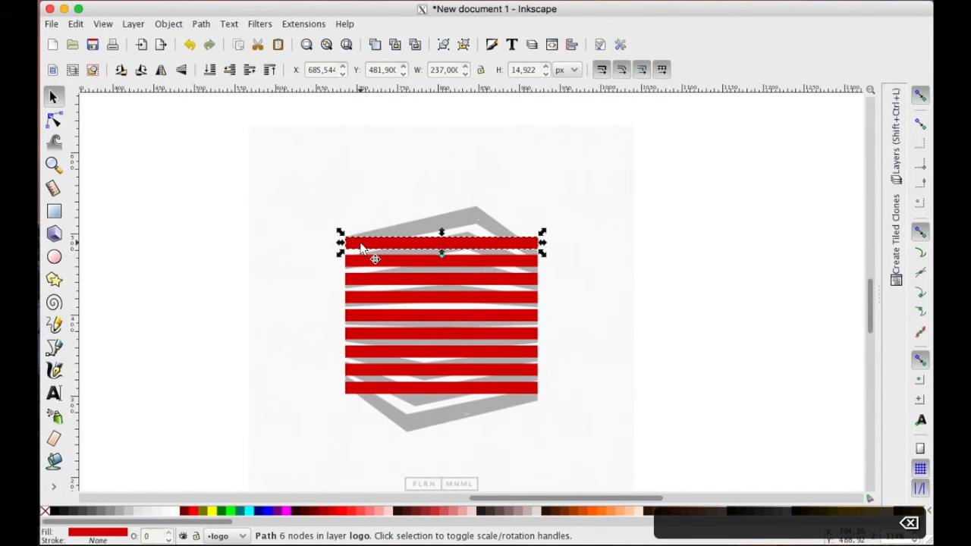
right_click(372, 258)
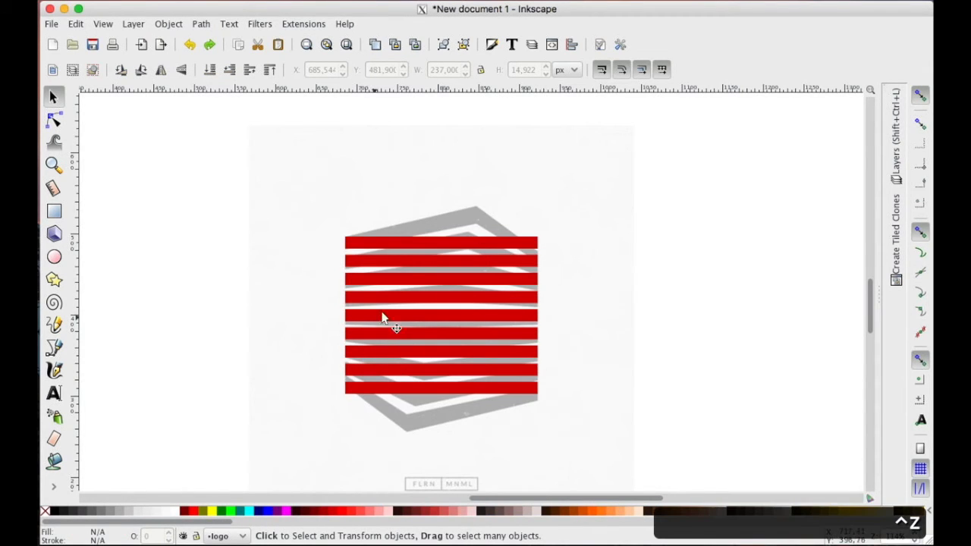
click(309, 164)
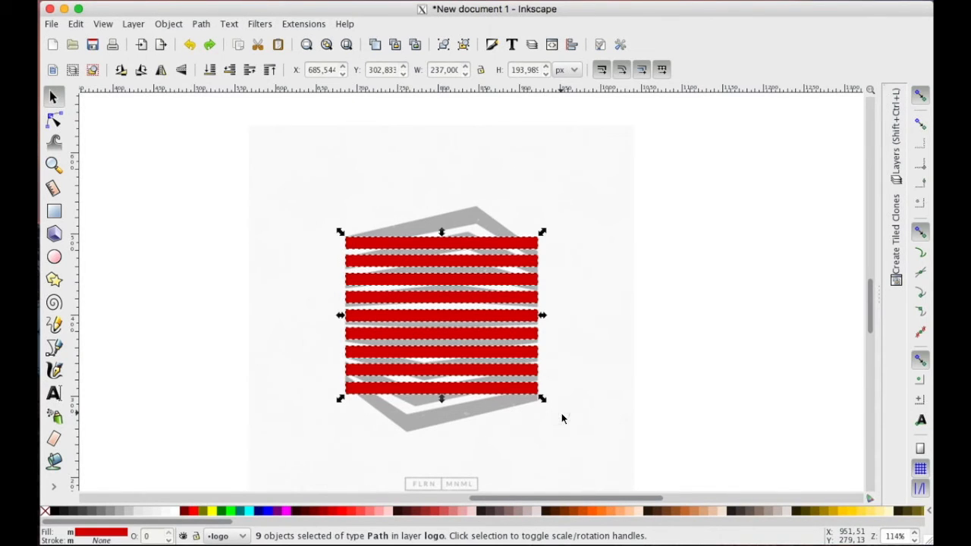
click(75, 23)
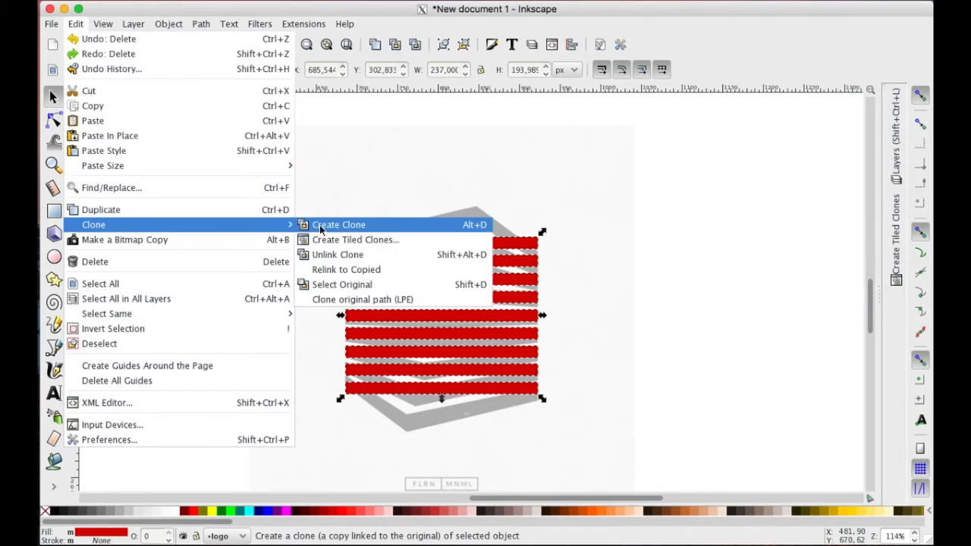
mouse_move(337, 254)
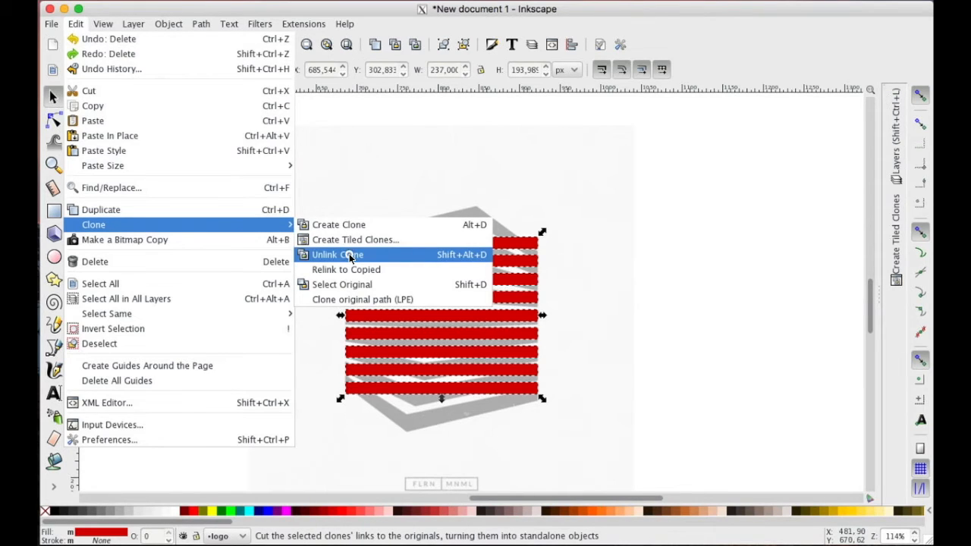
click(337, 254)
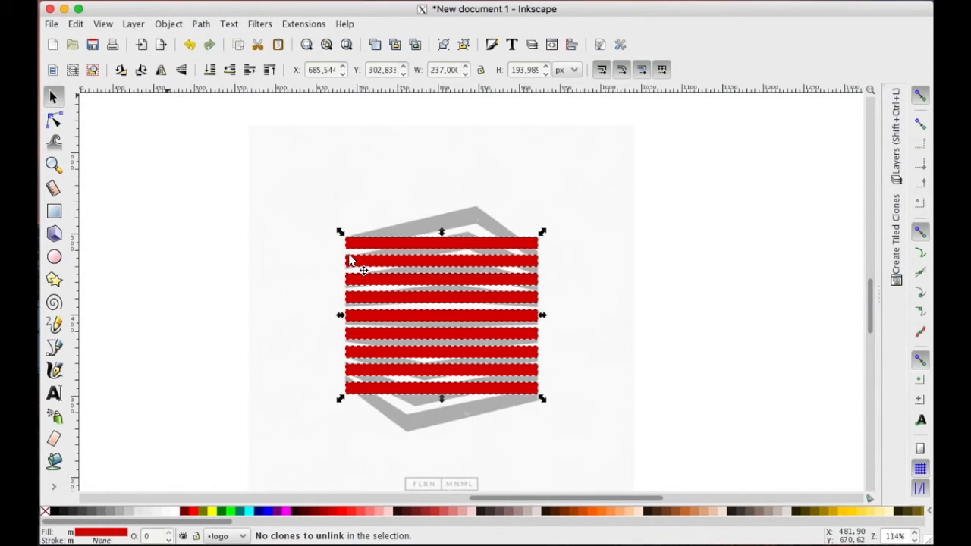
mouse_move(247, 208)
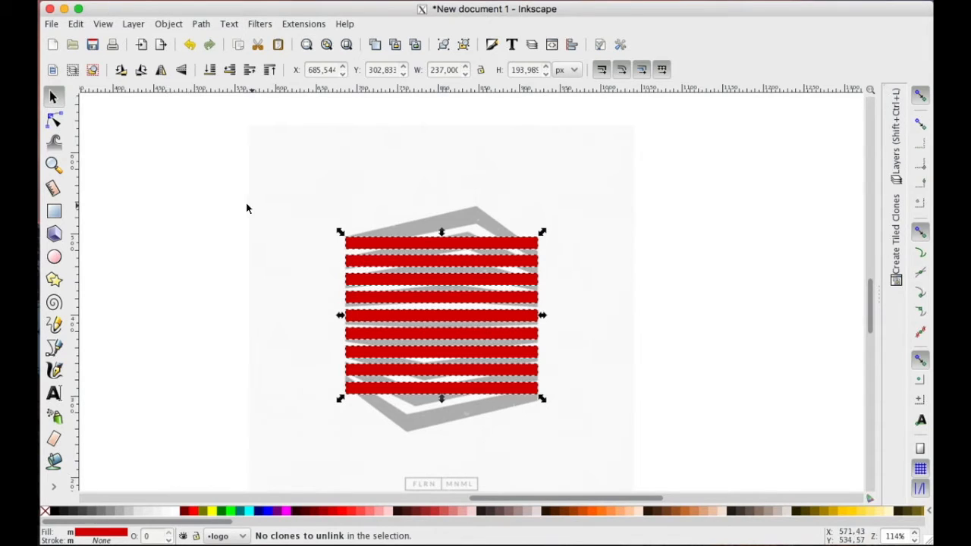
click(194, 203)
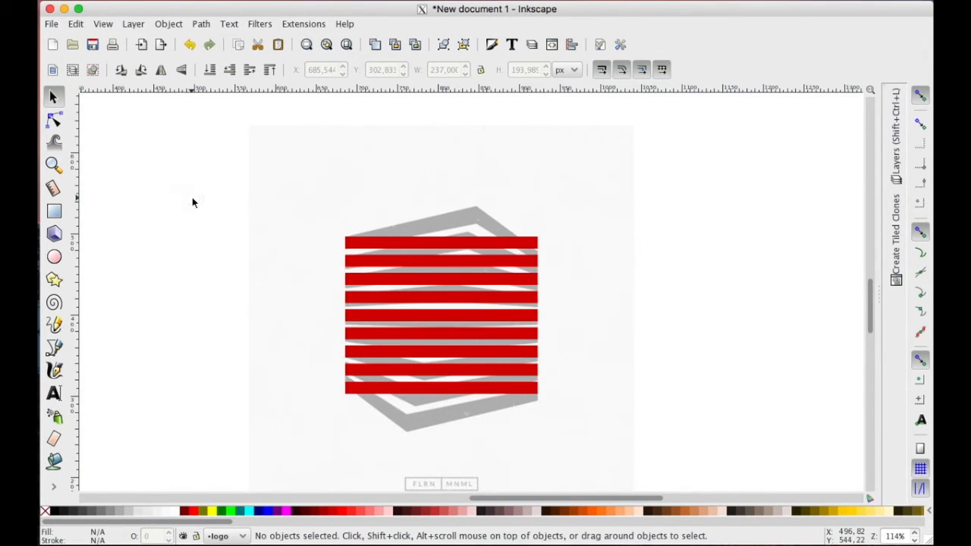
mouse_move(335, 205)
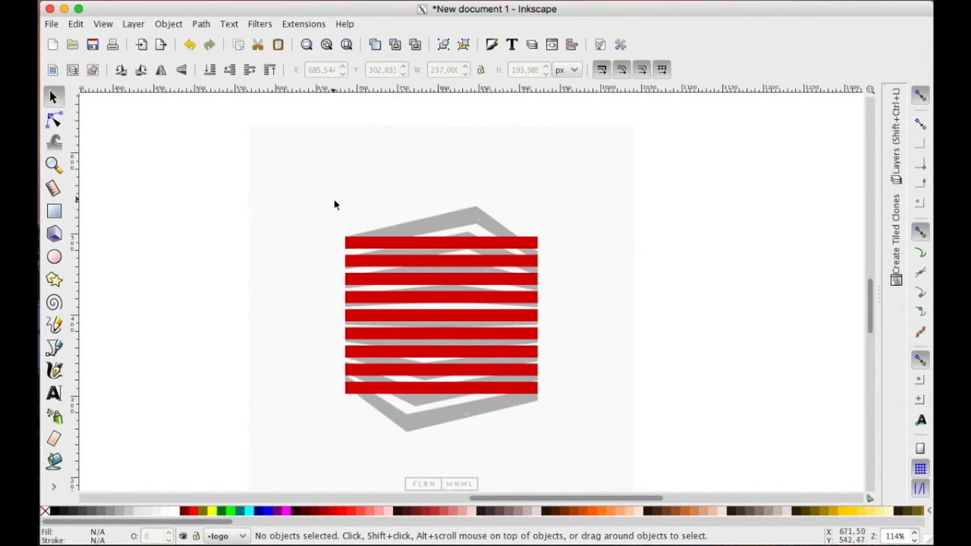
mouse_move(383, 258)
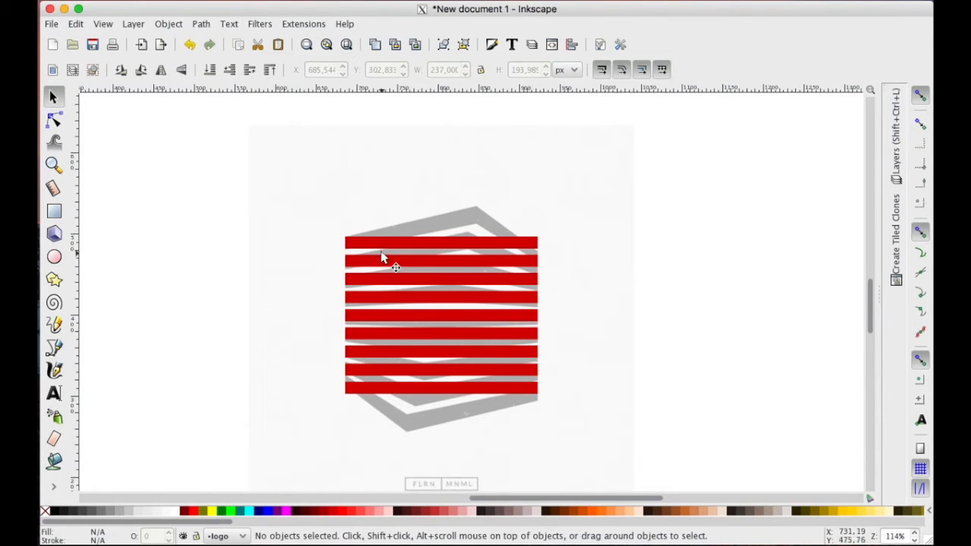
Step: Select all nine stripes and raise their middle nodes to form chevrons
drag(383, 258, 592, 438)
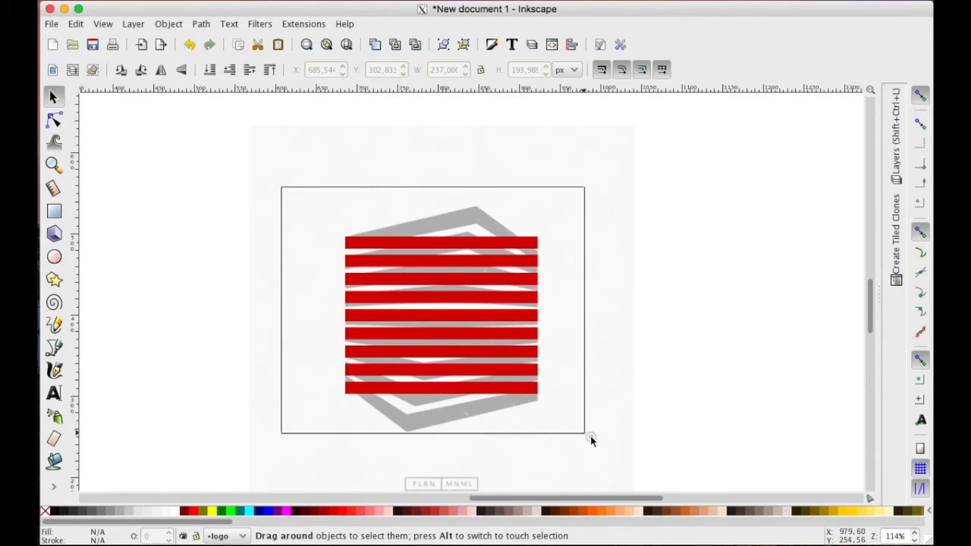
click(53, 120)
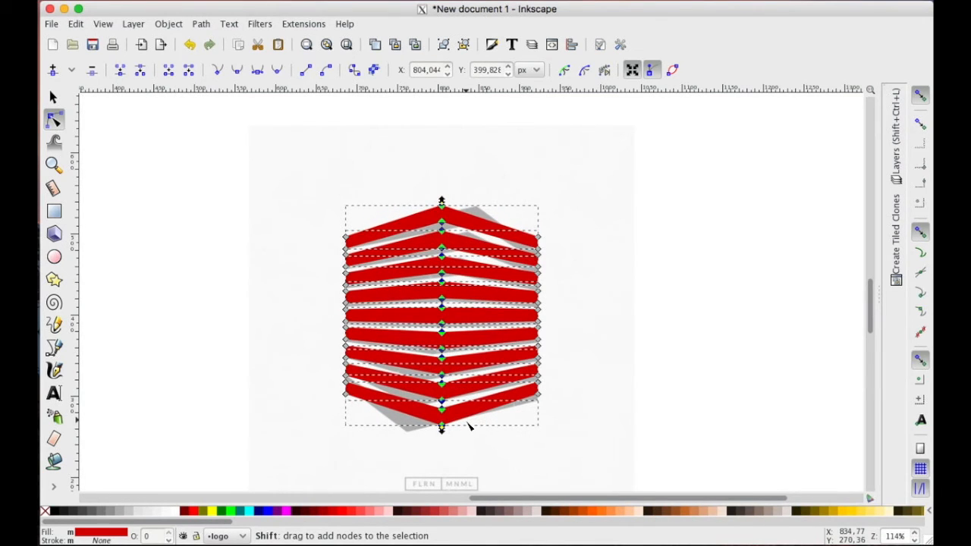
mouse_move(489, 227)
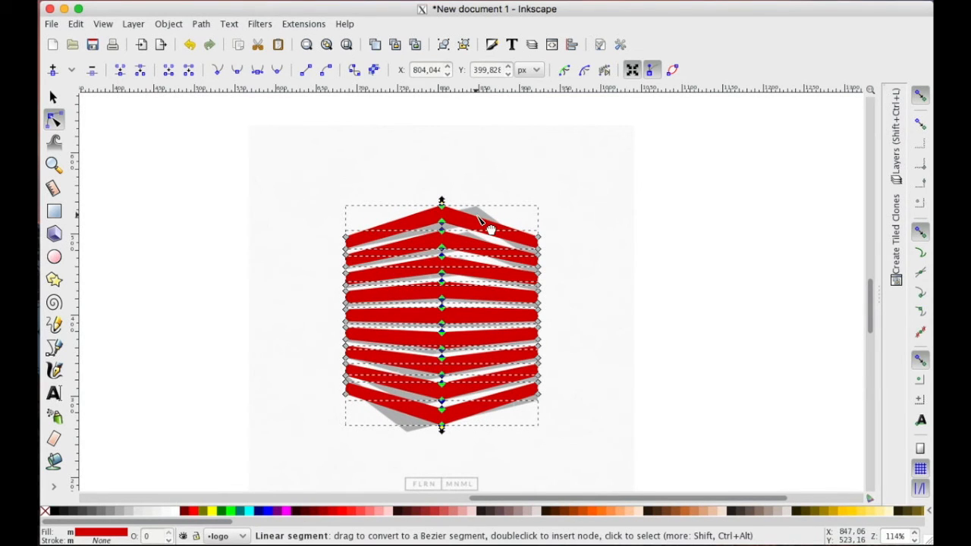
click(53, 97)
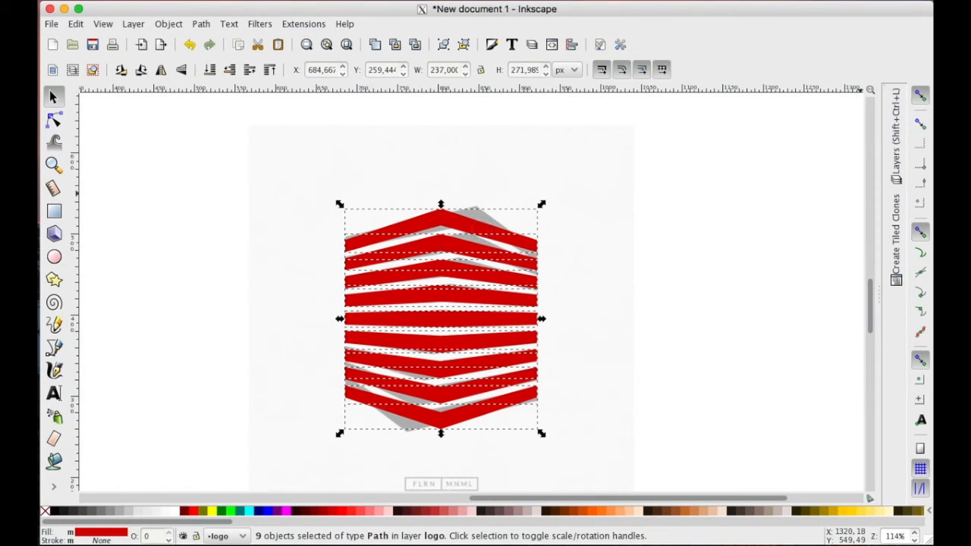
Step: Select the stripes' peak nodes and rotate them slightly along the building's slanted corner
click(53, 119)
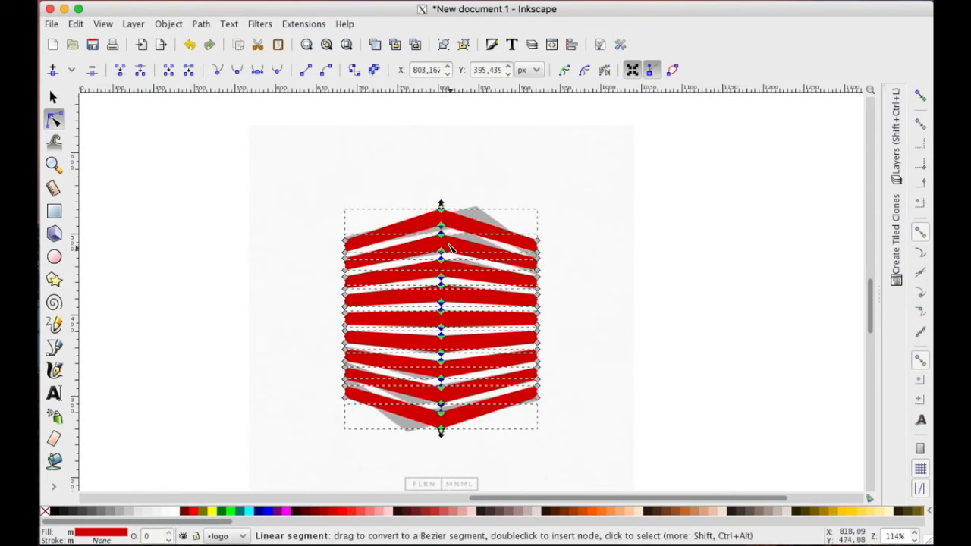
click(441, 206)
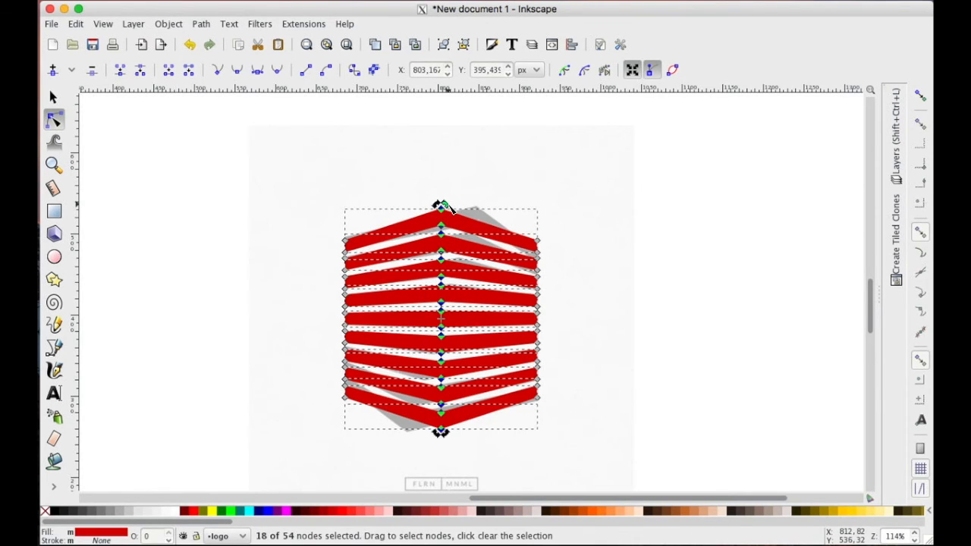
drag(442, 205, 470, 208)
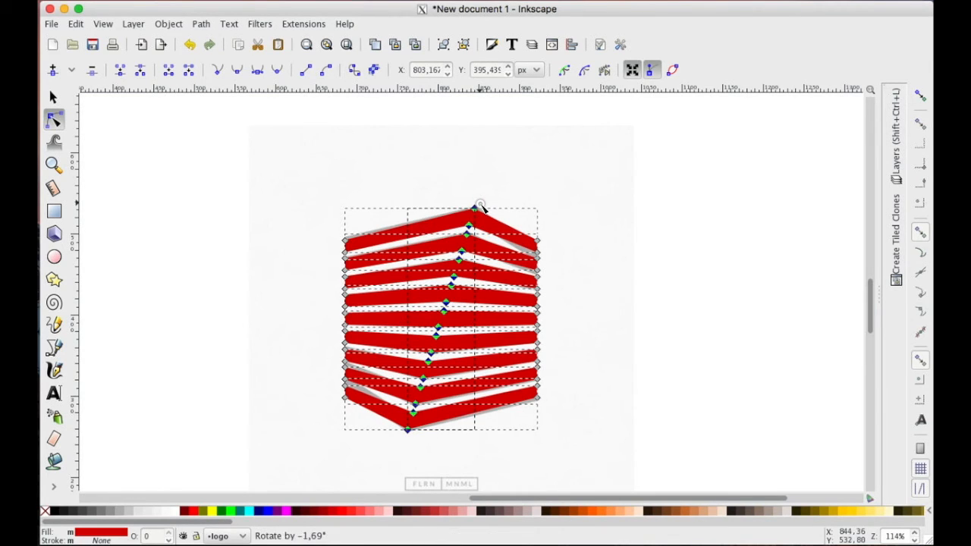
click(440, 317)
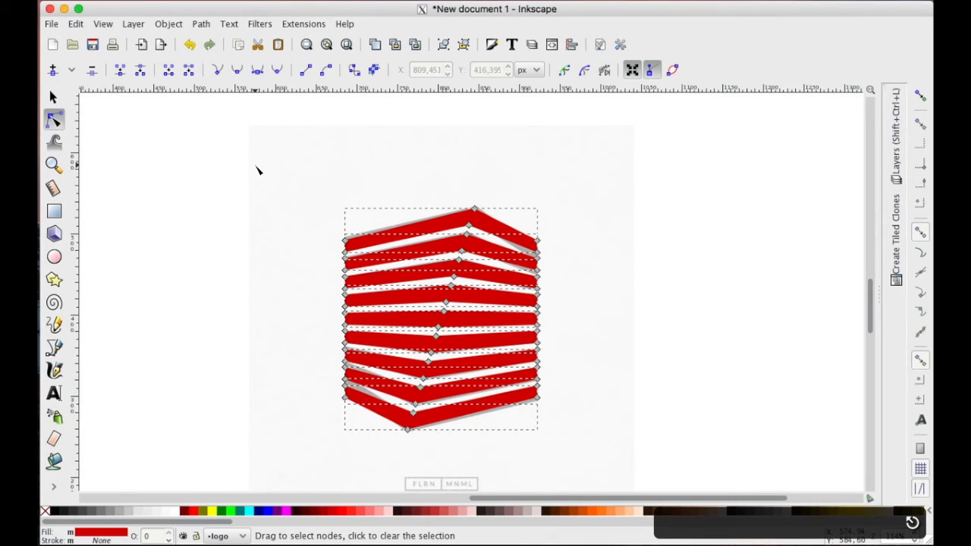
click(53, 98)
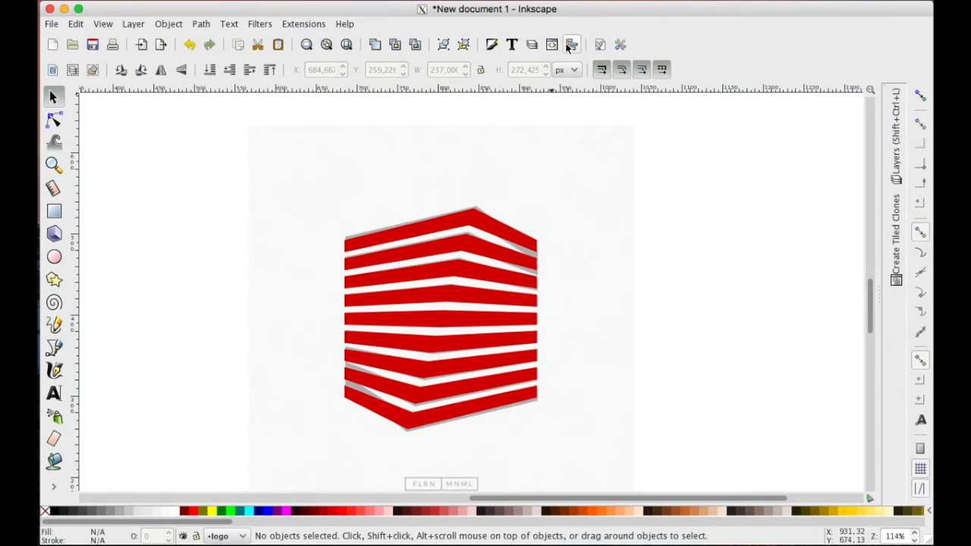
Step: Open Align and Distribute and reposition the top and second stripes' peak nodes
click(571, 44)
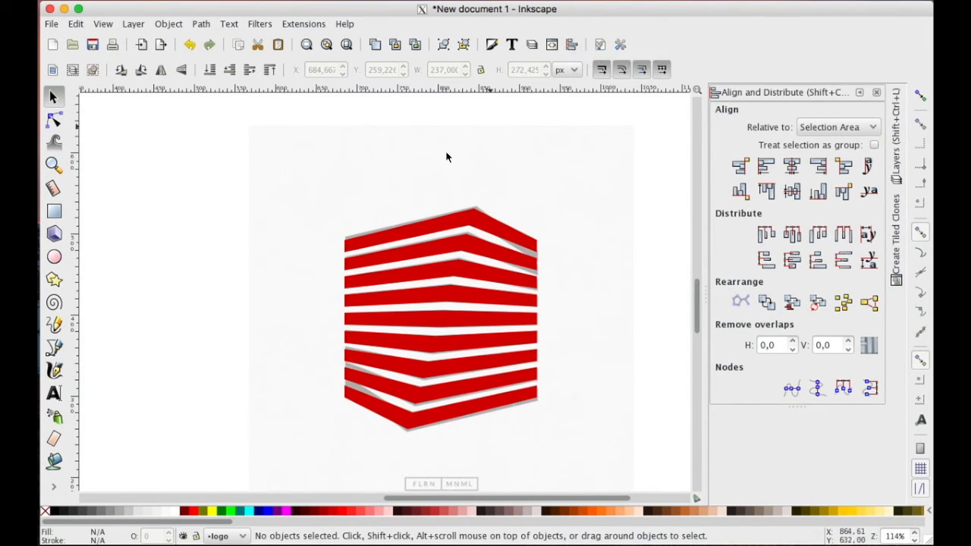
click(440, 228)
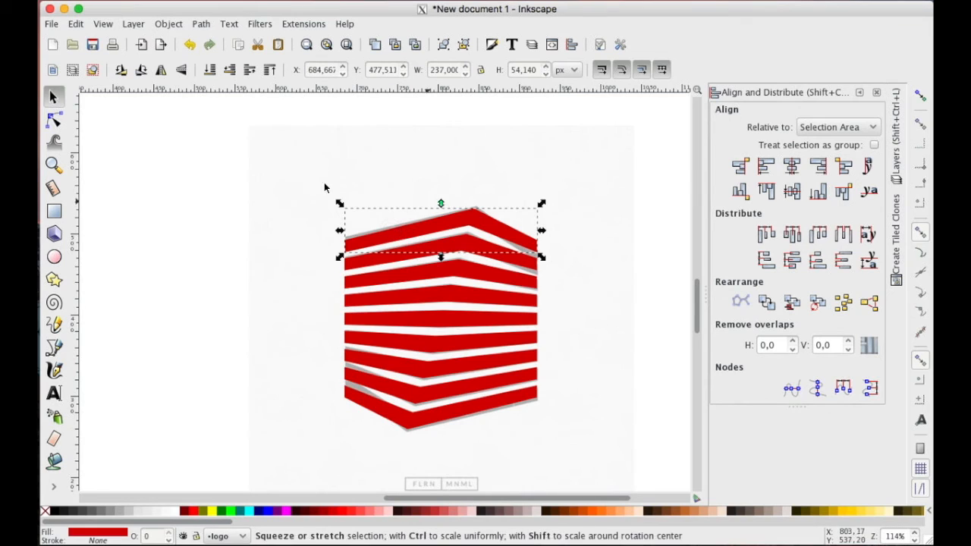
click(54, 120)
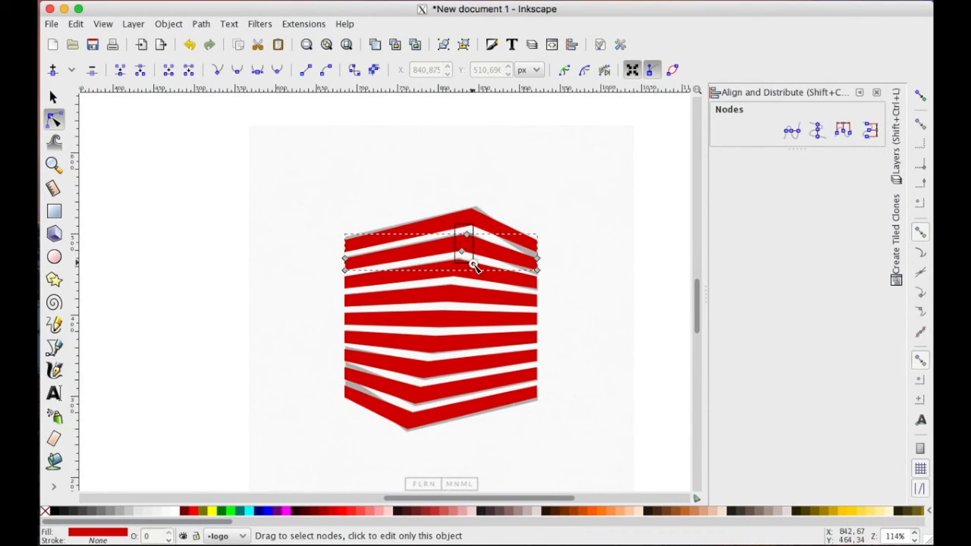
click(463, 242)
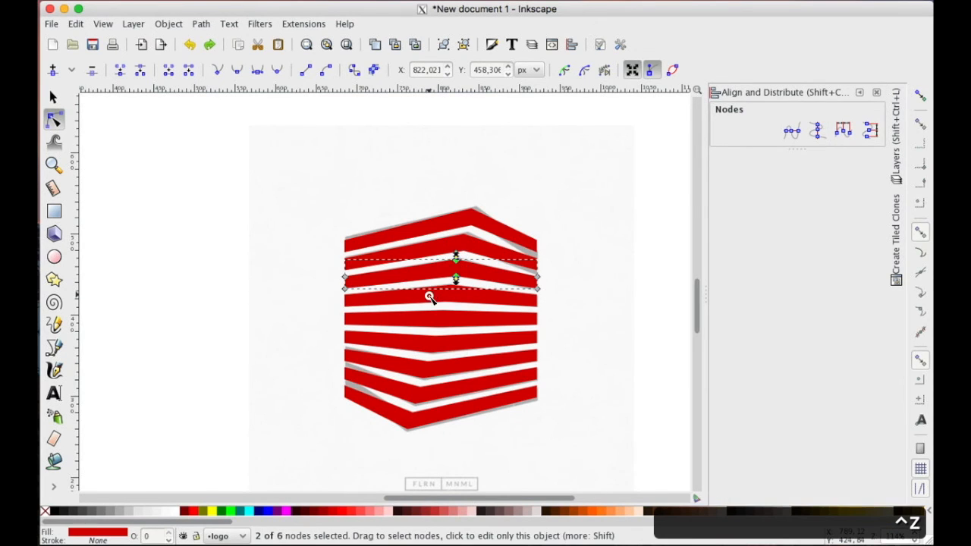
drag(455, 276, 447, 294)
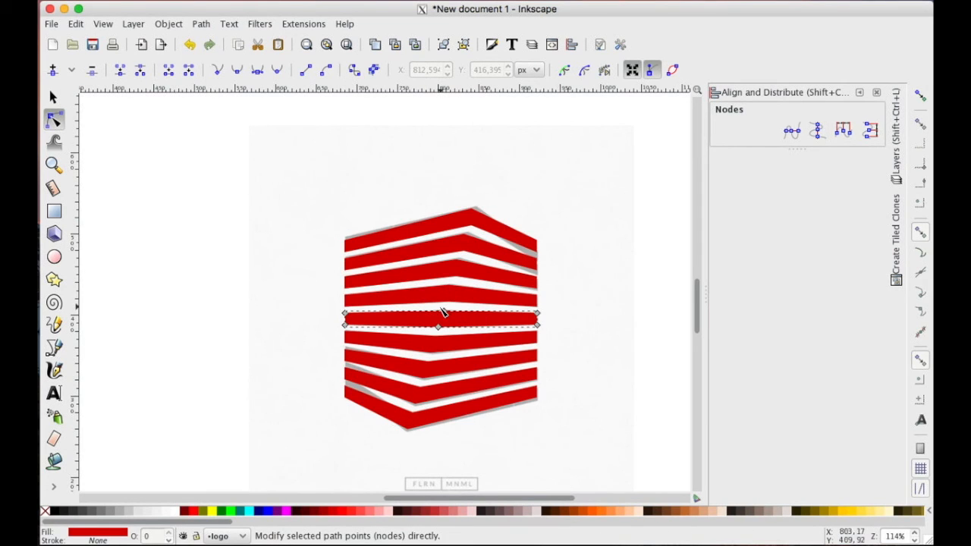
Step: Move the middle and lower stripes' peak nodes into a downward point matching the reference
click(440, 319)
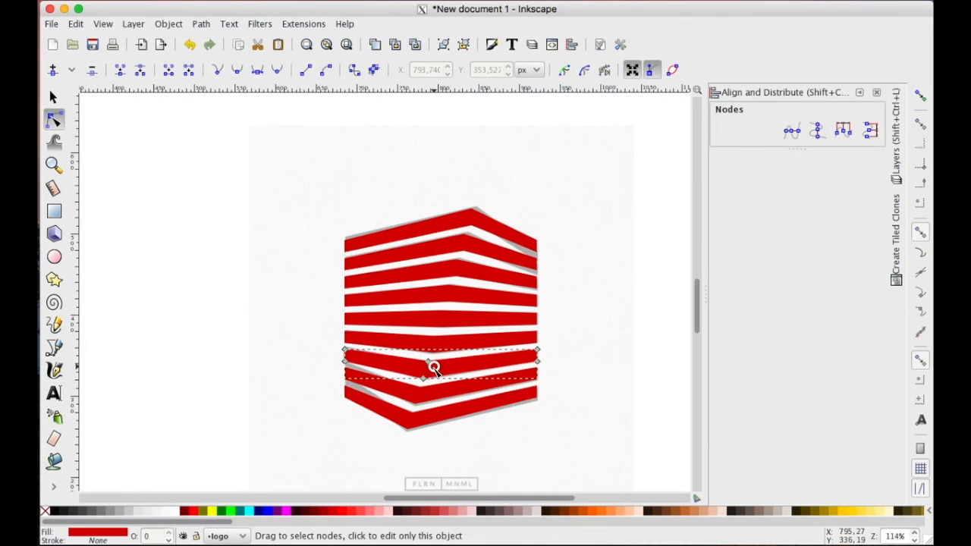
click(432, 370)
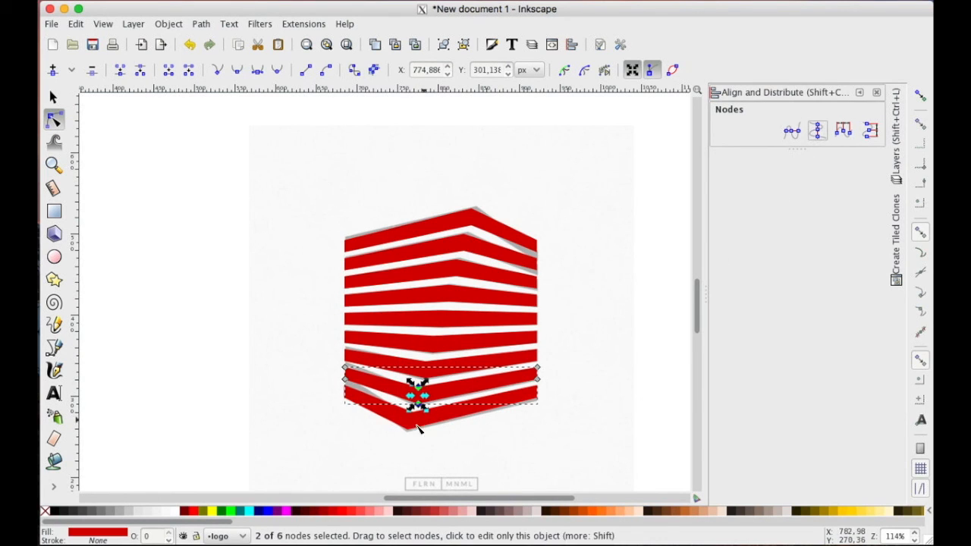
drag(417, 395, 409, 425)
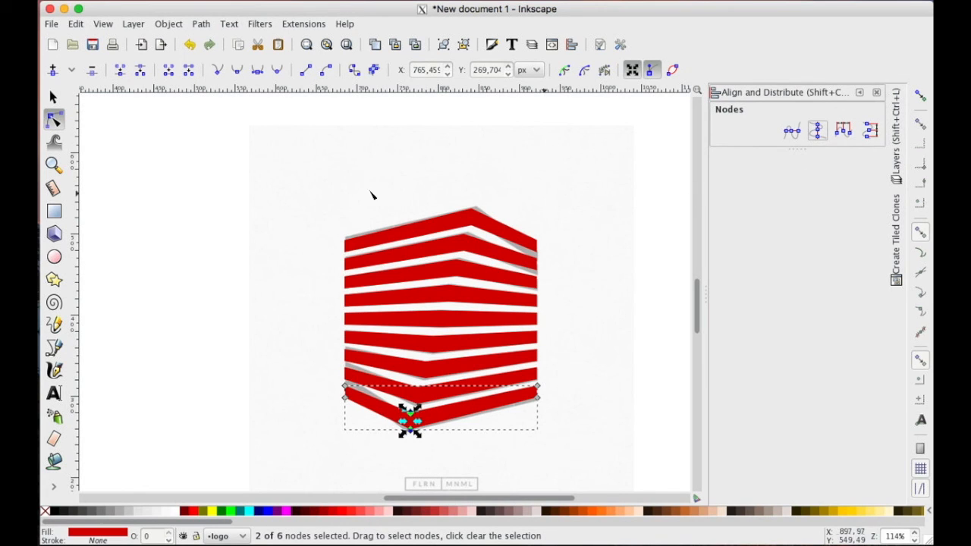
click(53, 97)
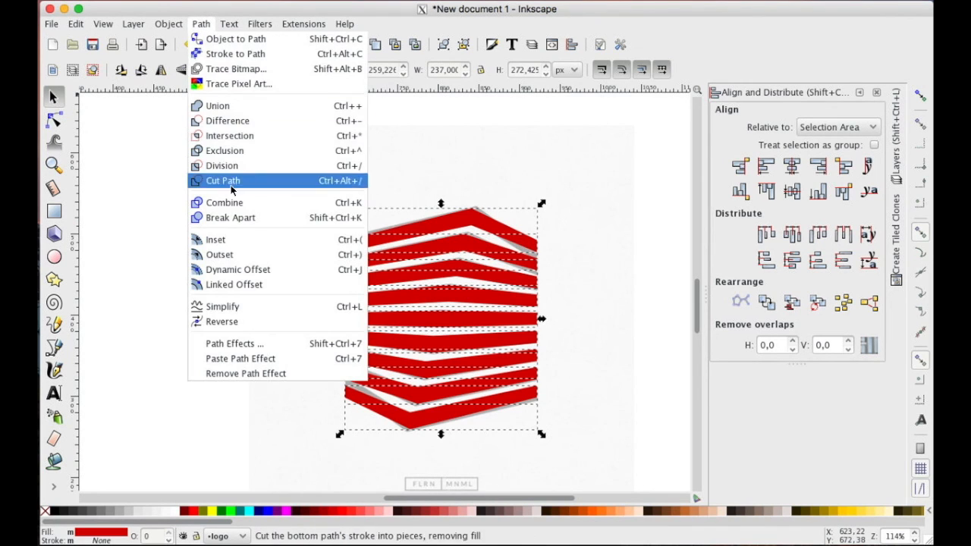
Step: Combine the nine stripes into one path and drag it right of the reference
click(221, 181)
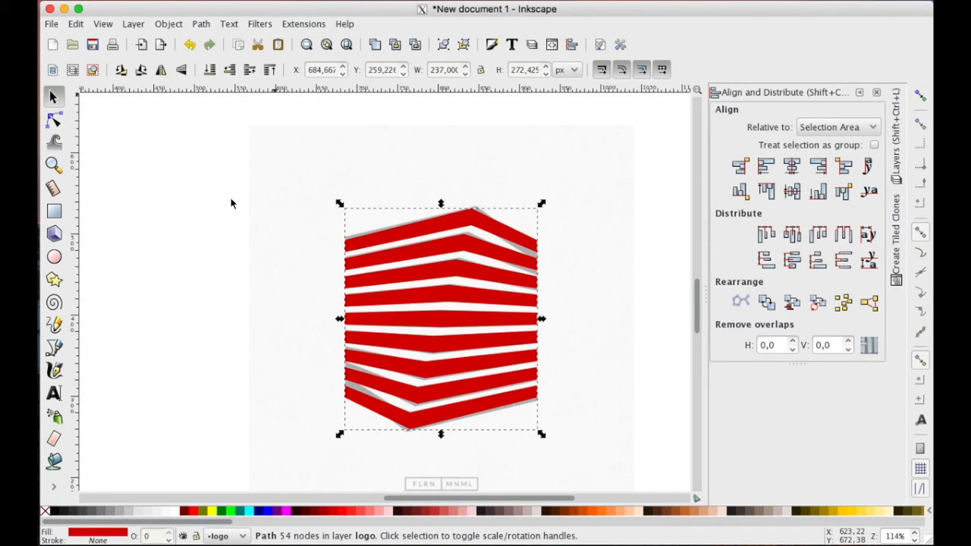
mouse_move(451, 318)
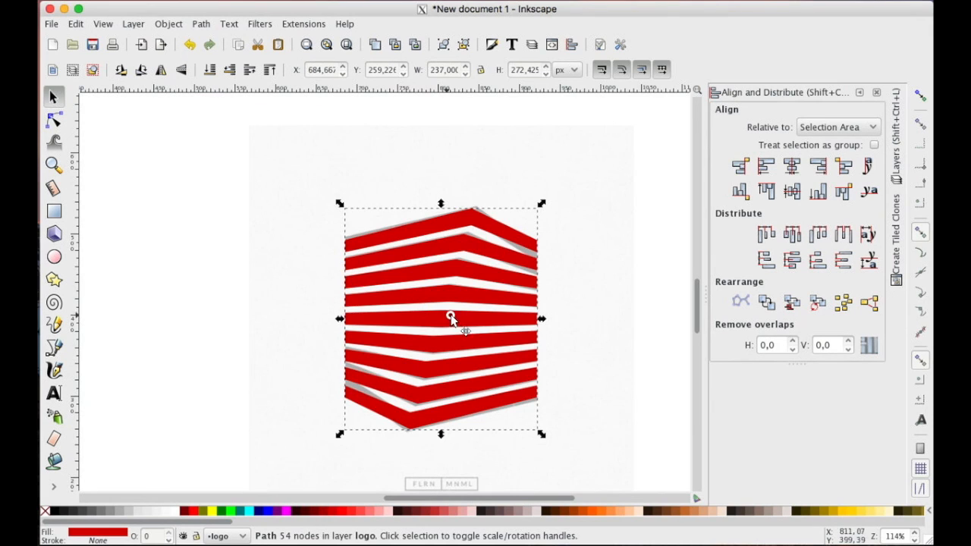
drag(451, 319, 611, 318)
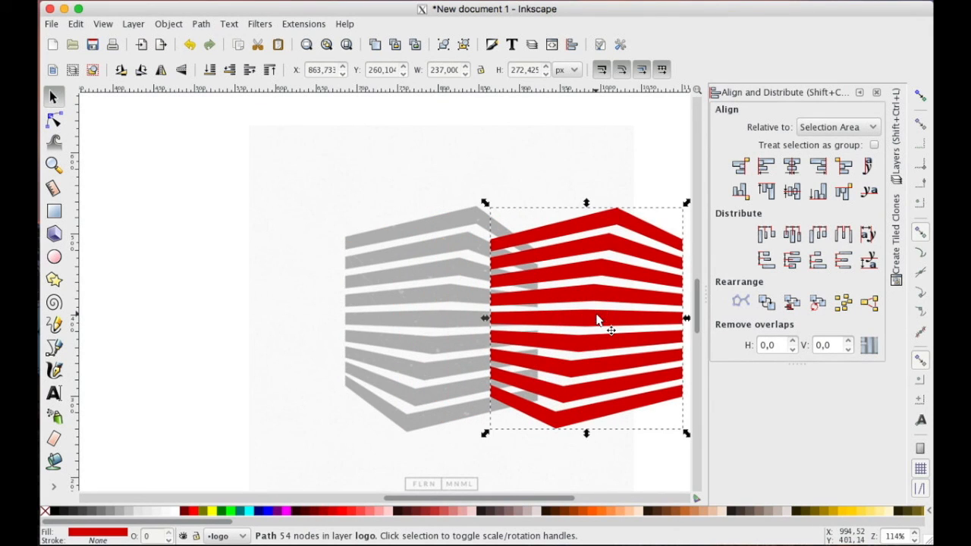